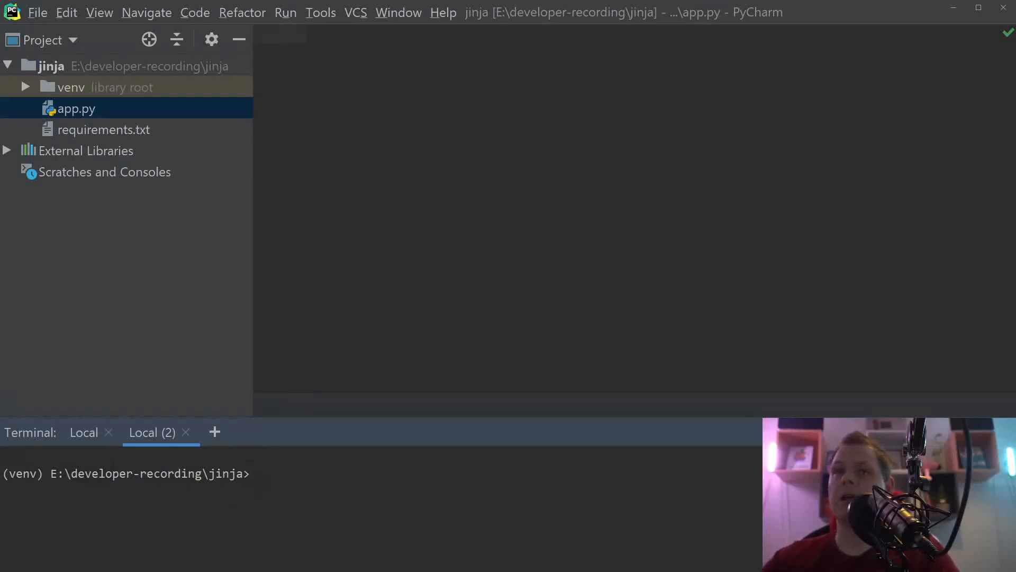
- Create a new directory named template at the jinja project root
click(254, 473)
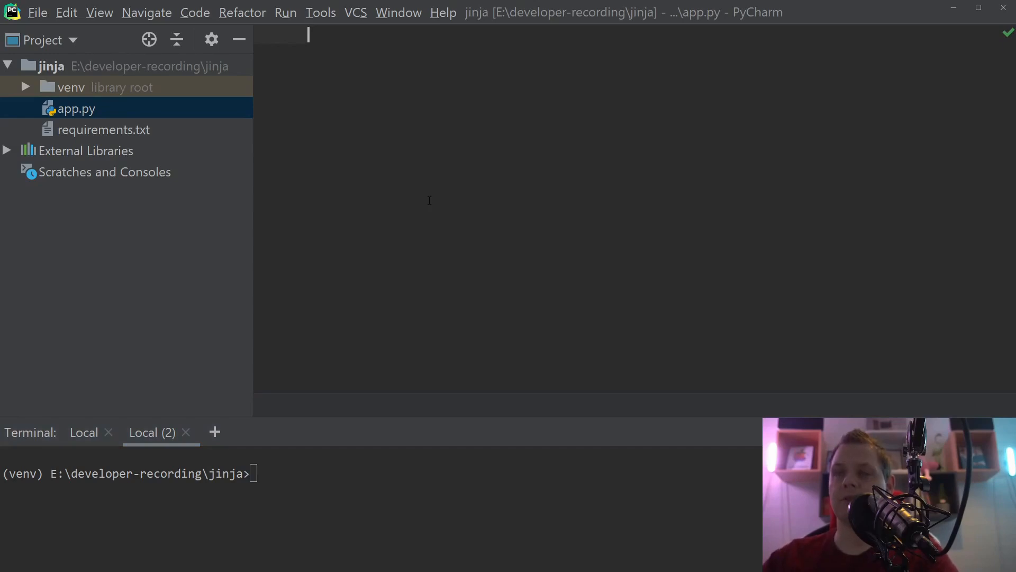
click(46, 67)
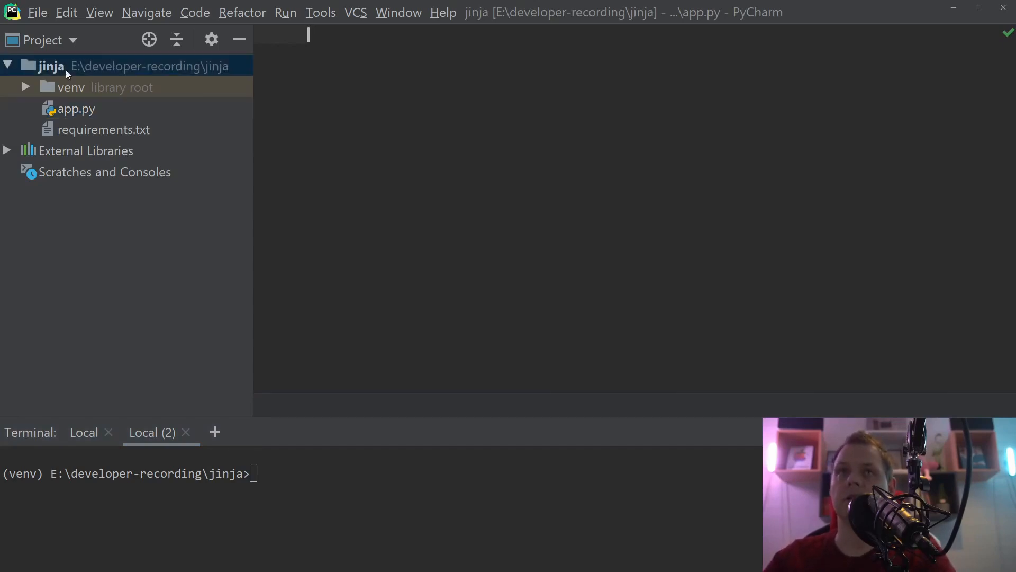
right_click(45, 65)
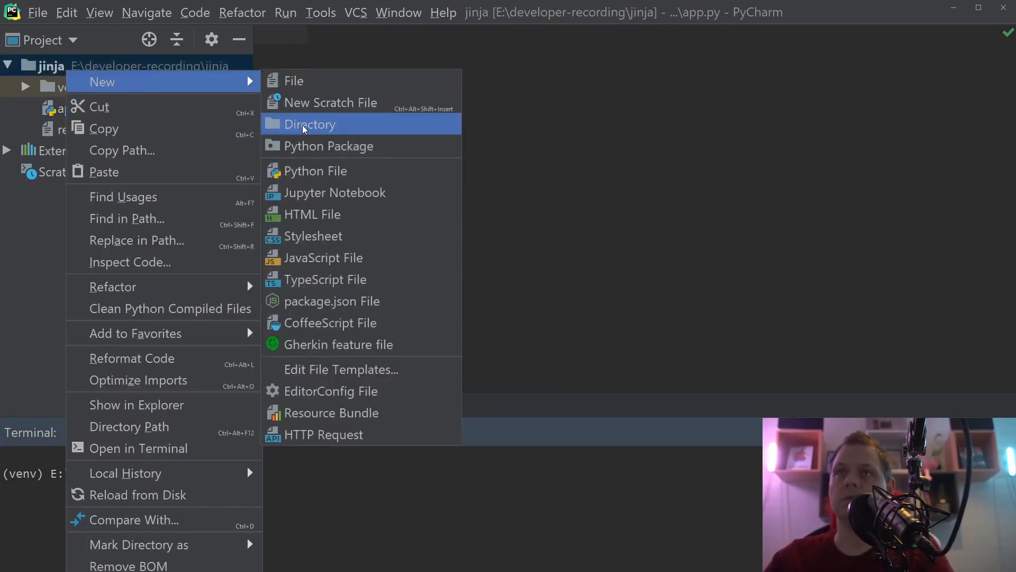
click(310, 124)
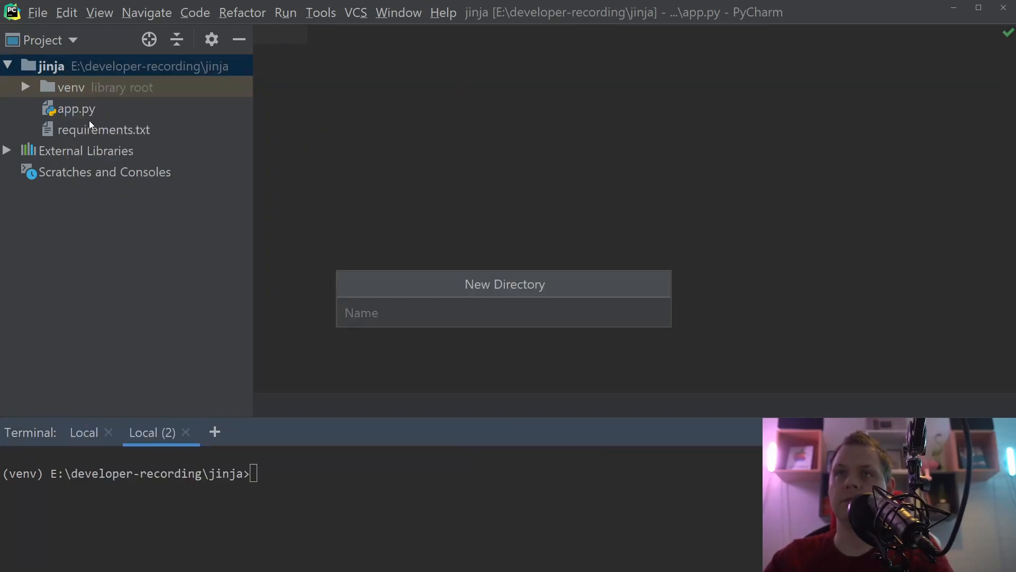
text(template)
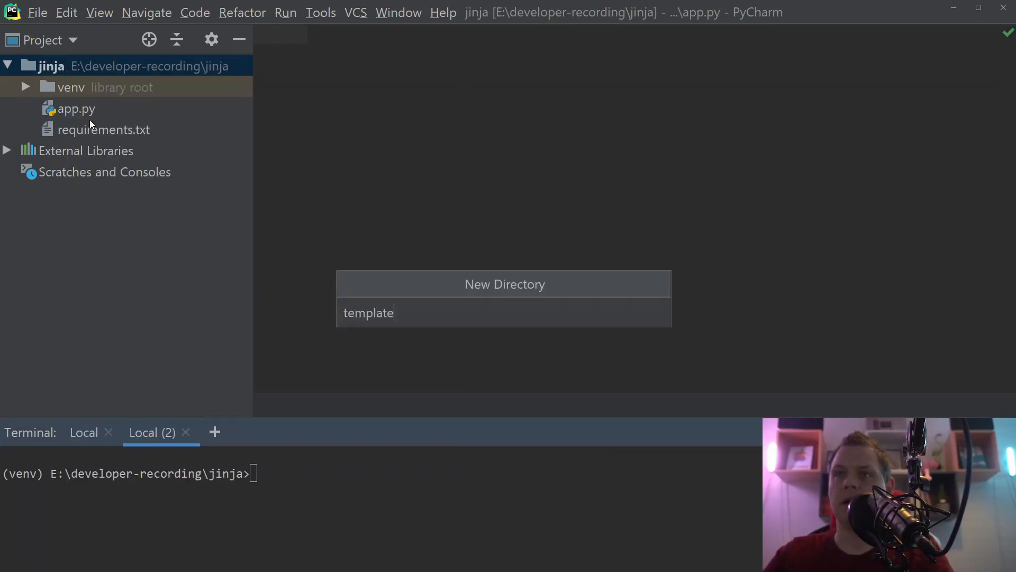
key(Enter)
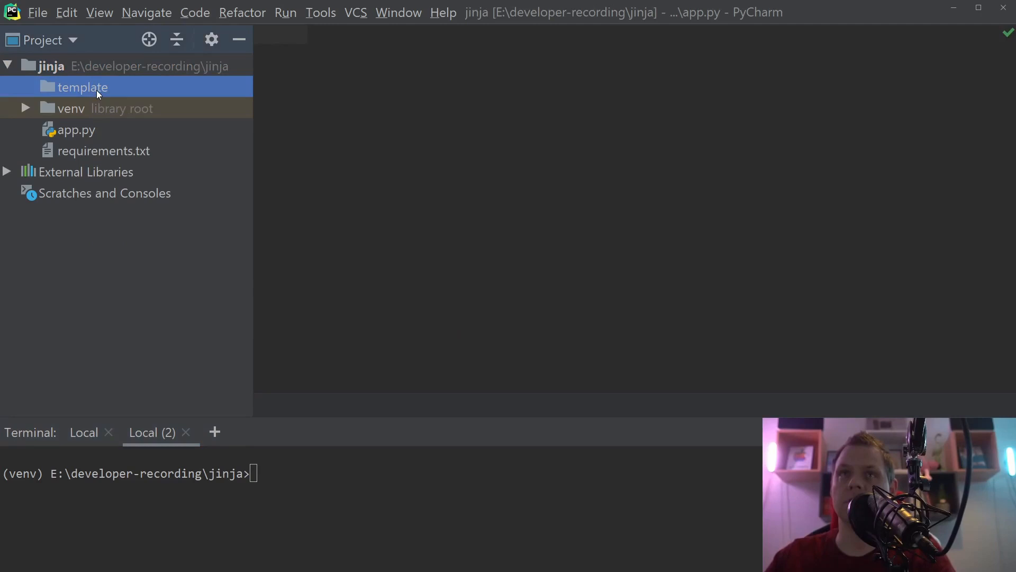
- Create a new HTML 5 file named layout inside the template folder
right_click(98, 89)
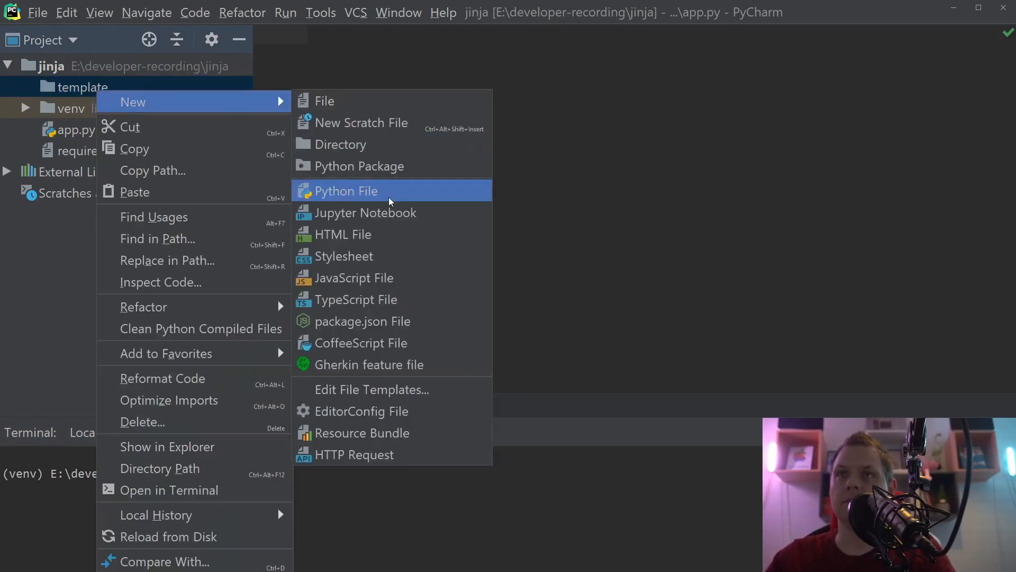
click(343, 235)
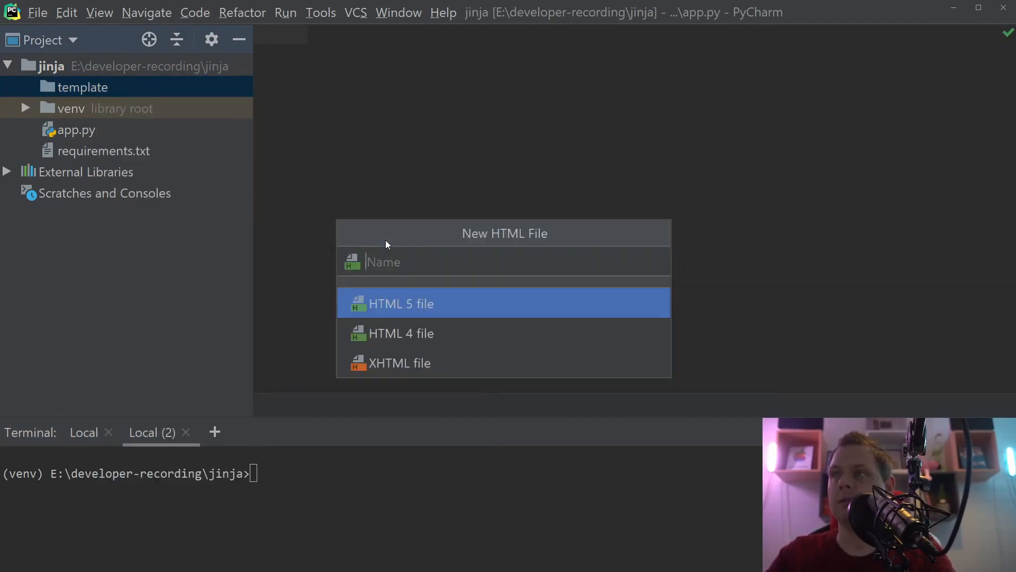
text(layo)
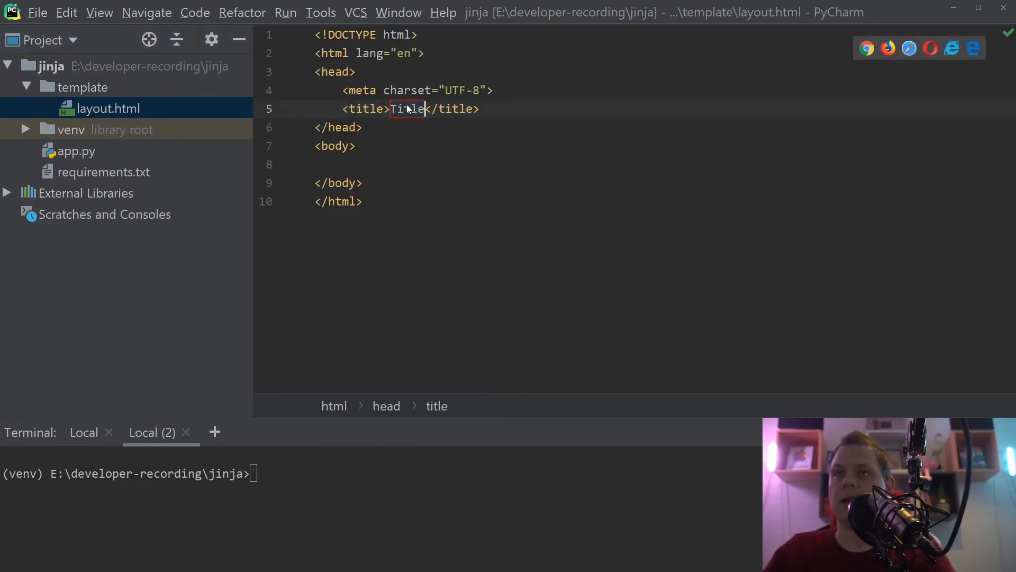
- Set the title to 'Test layout' and write 'Hello world' in the body
text(Test)
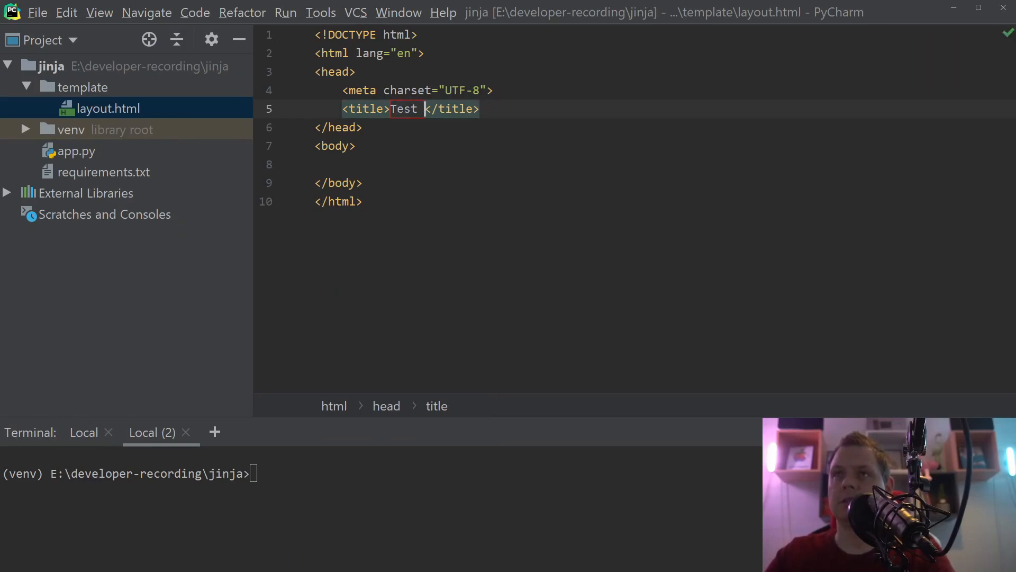
text(layout)
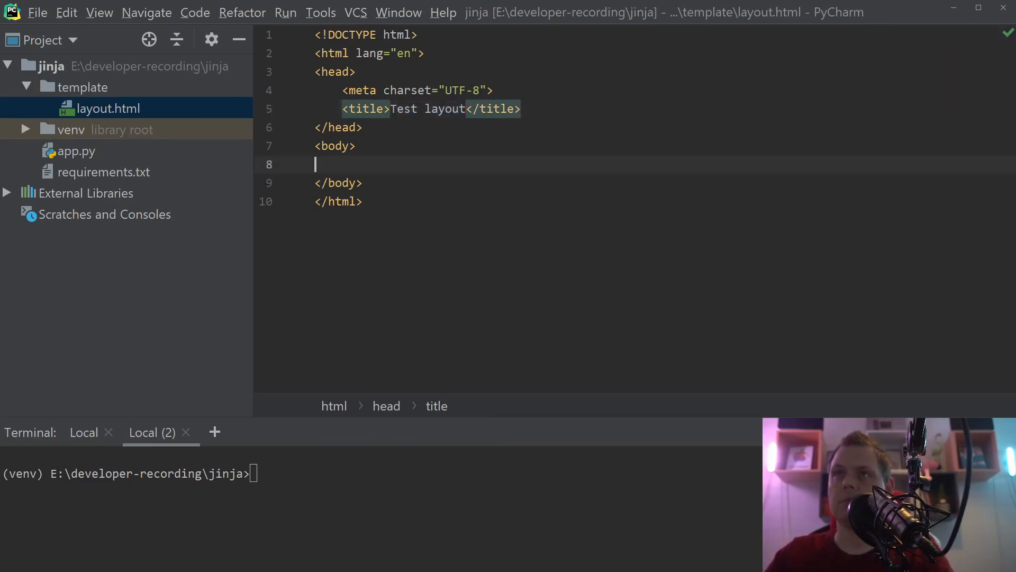
text(HEll)
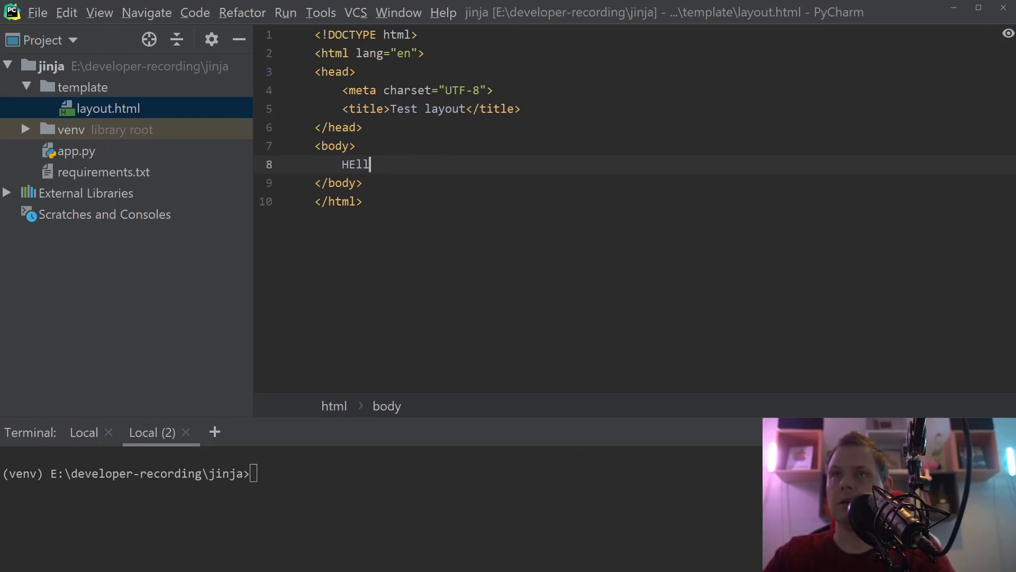
text(lo worl)
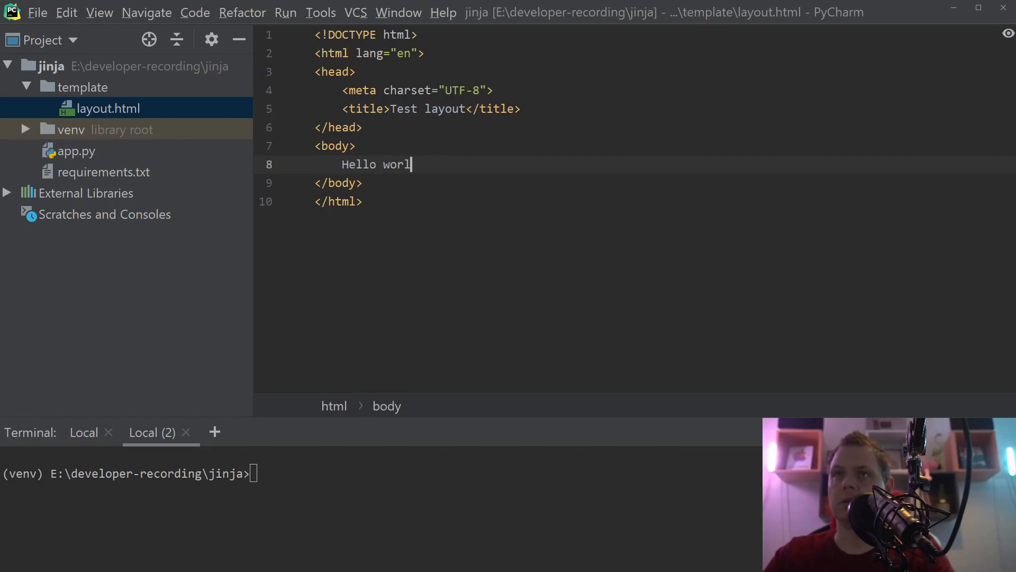
text(d)
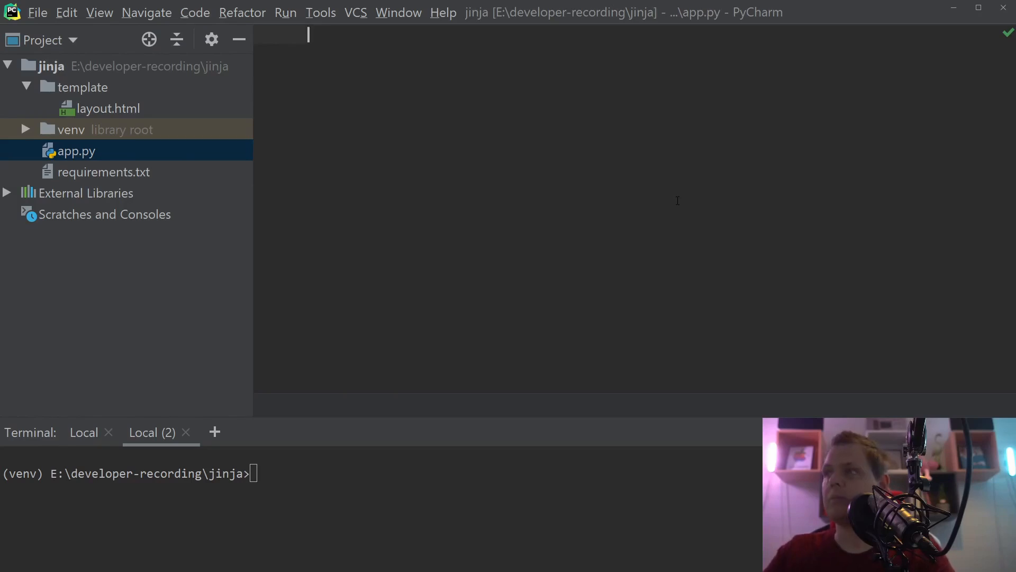
- Import Template from jinja2 and open 'template/layout.html' as a file
text(from)
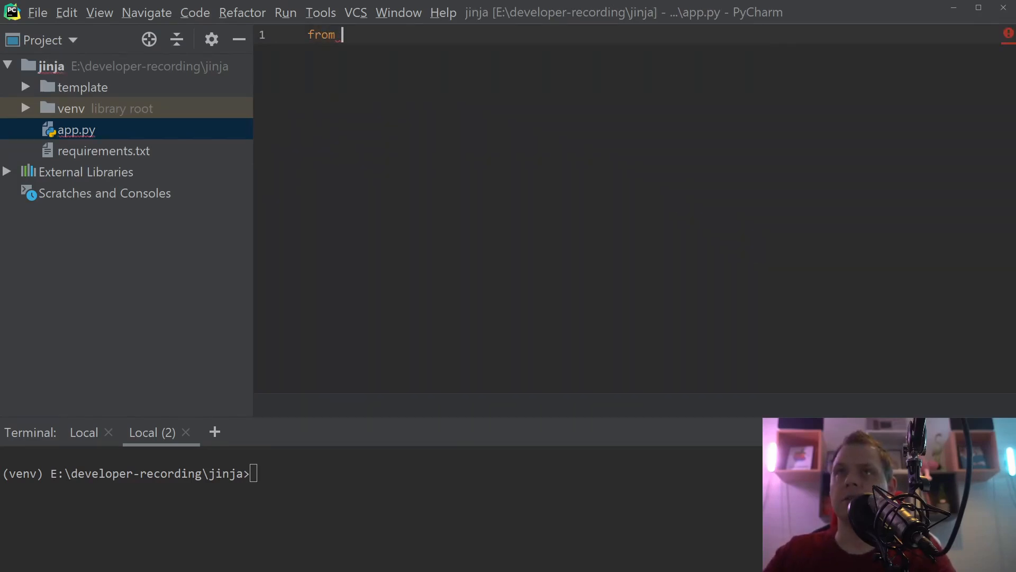
text(jinja2)
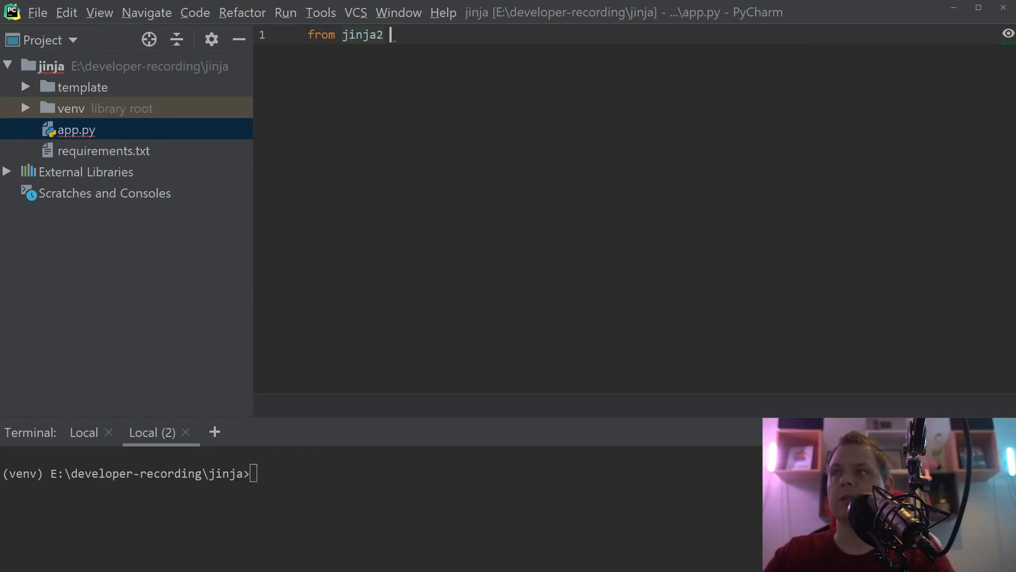
text(import TEm)
text(wi)
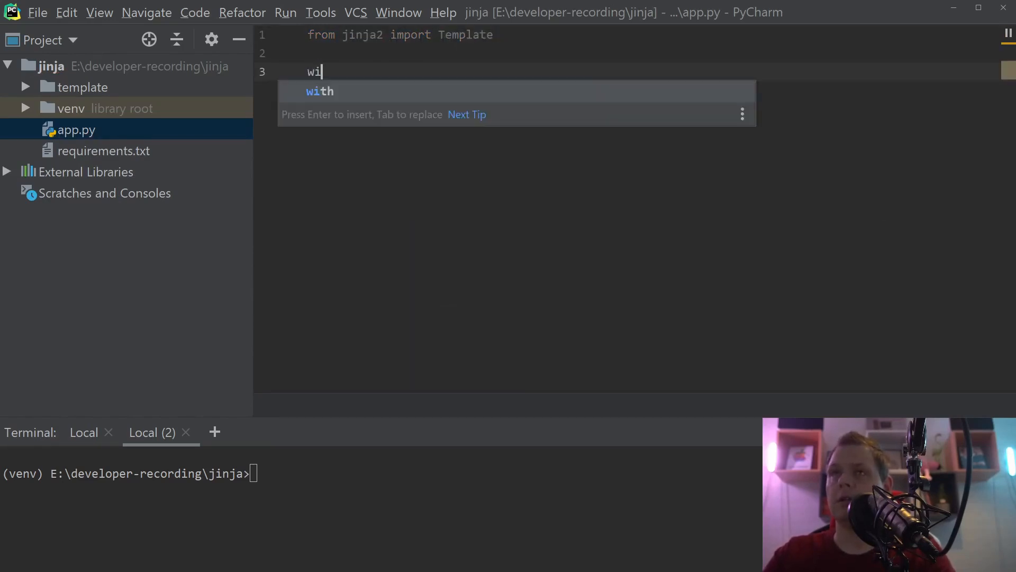
text(t)
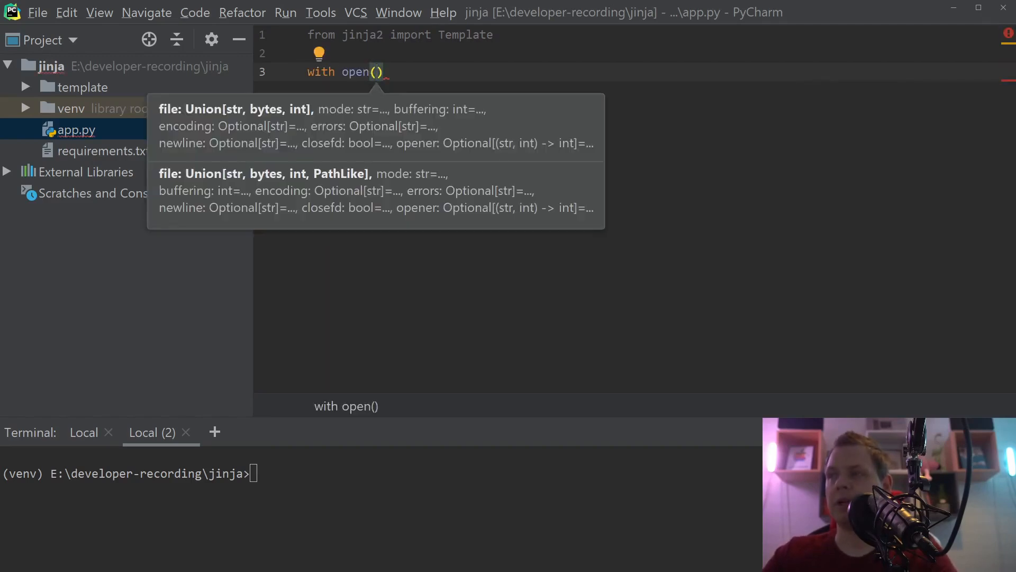
text('template/)
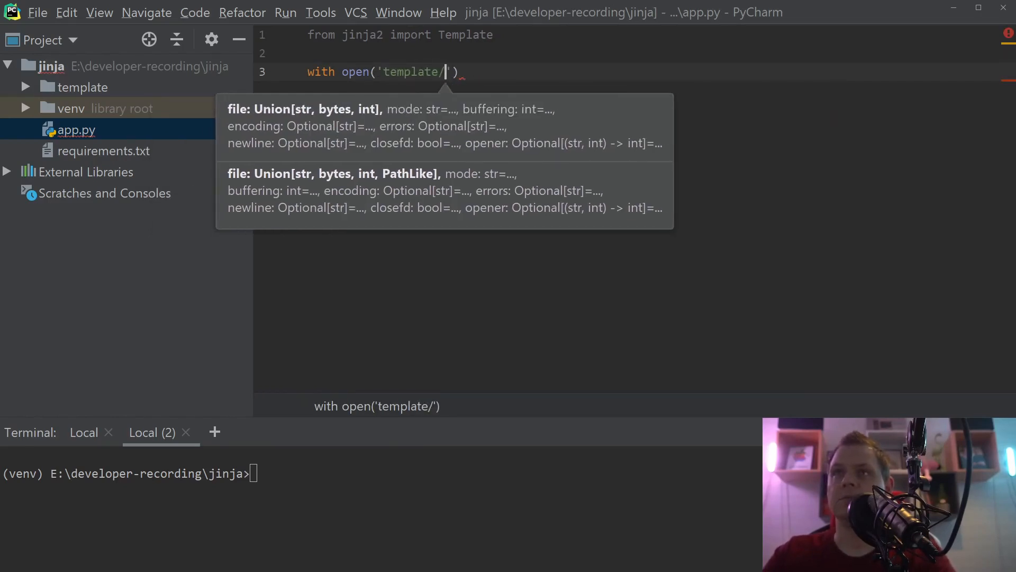
text(layout.ht)
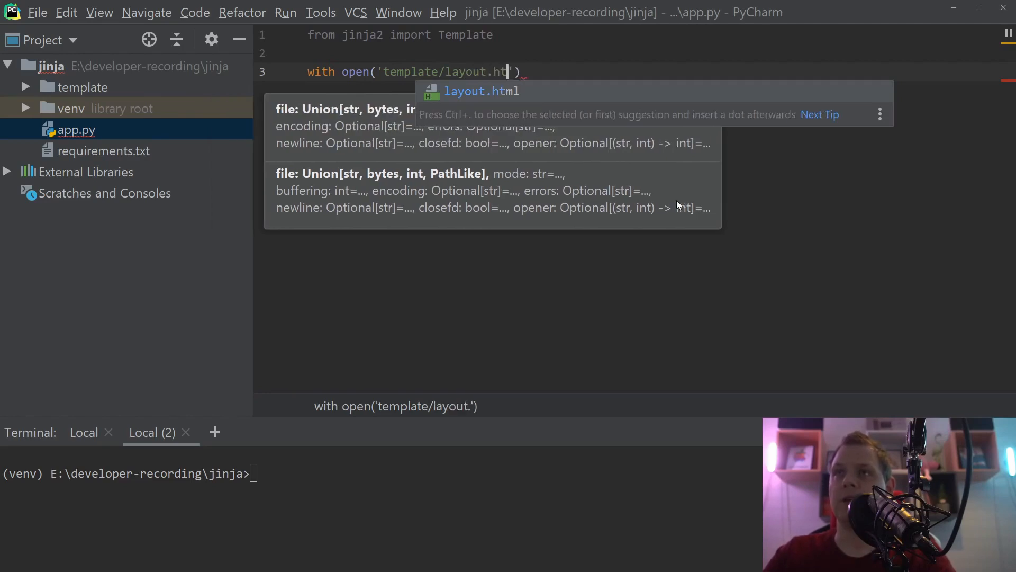
key(Tab)
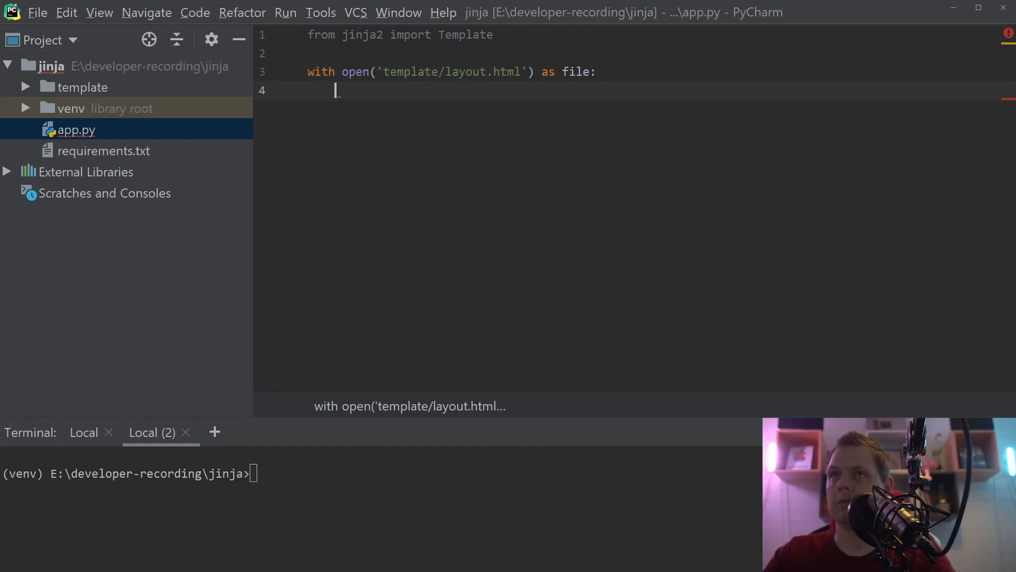
- Build template = Template(file.read()) and print template.render()
text(template)
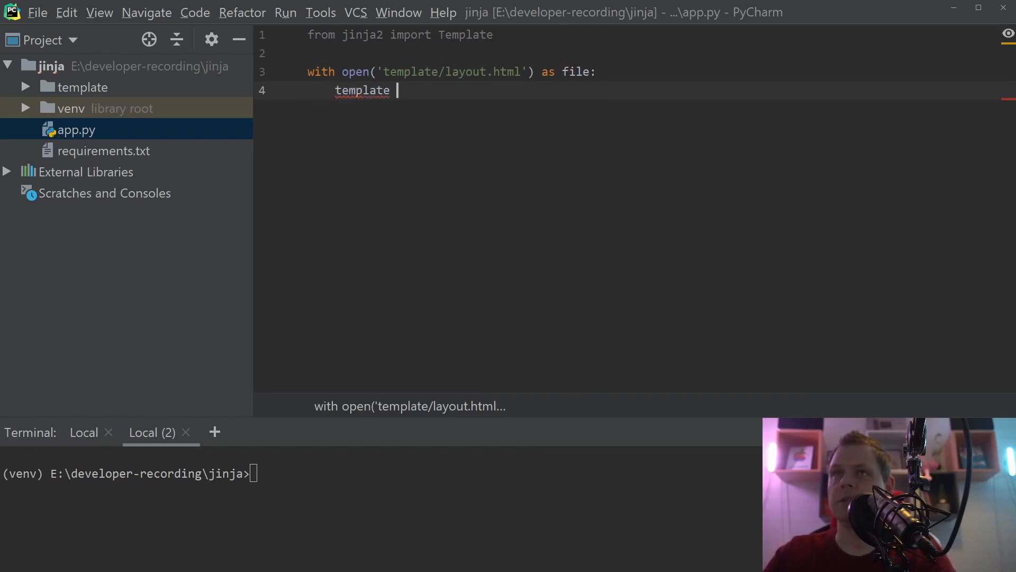
text(= Template)
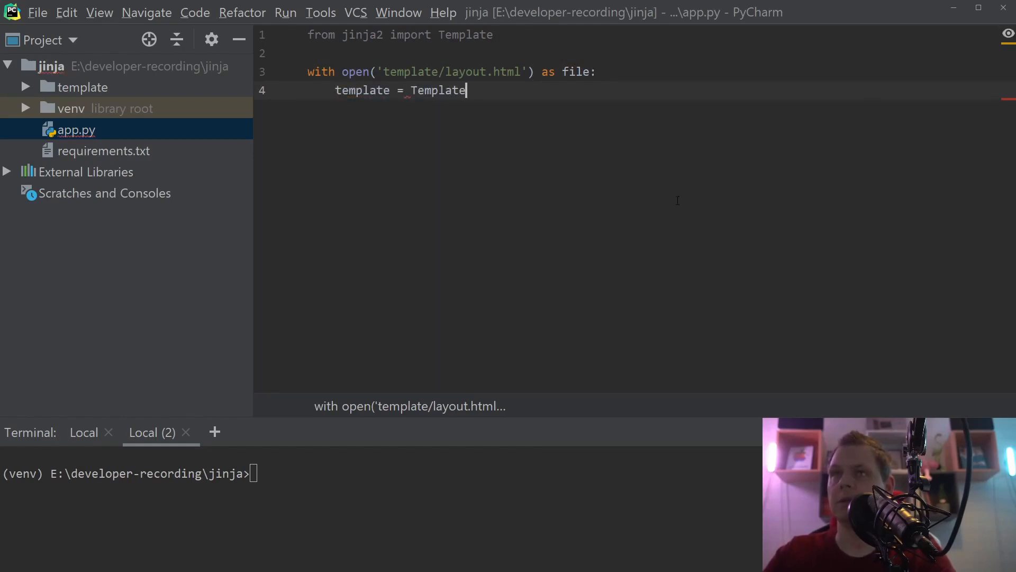
text((file)
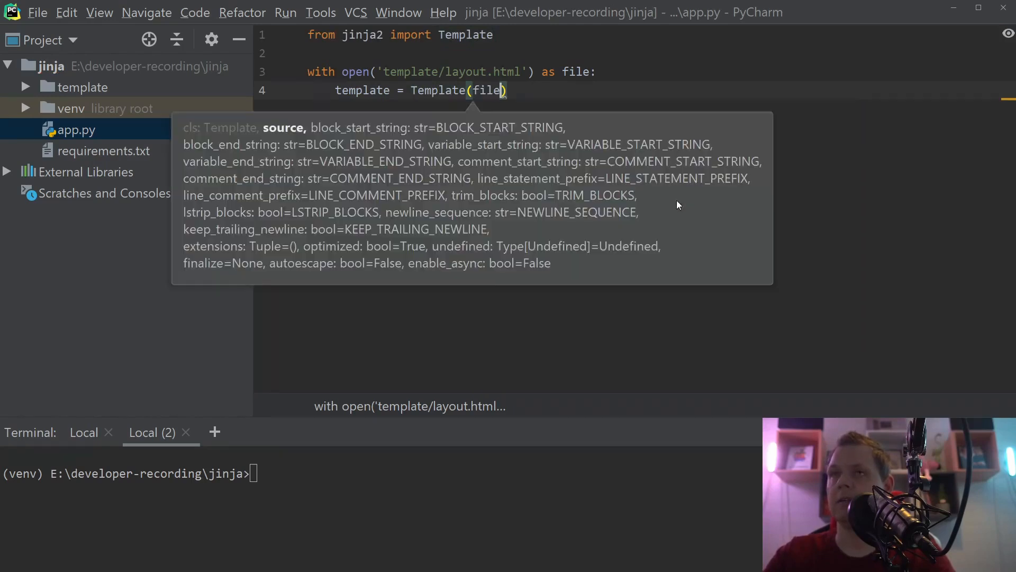
text(.read())
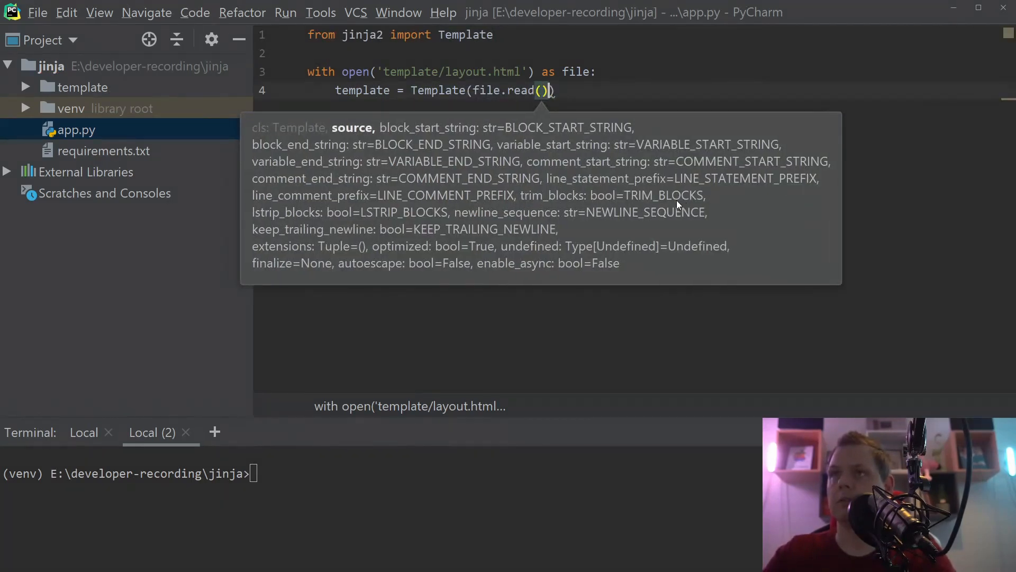
key(Enter)
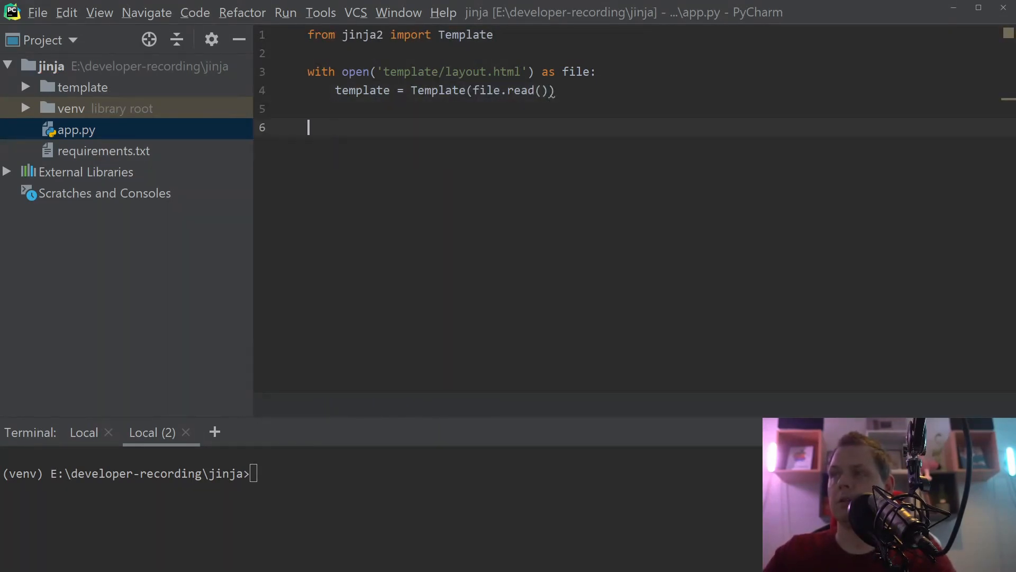
text(print())
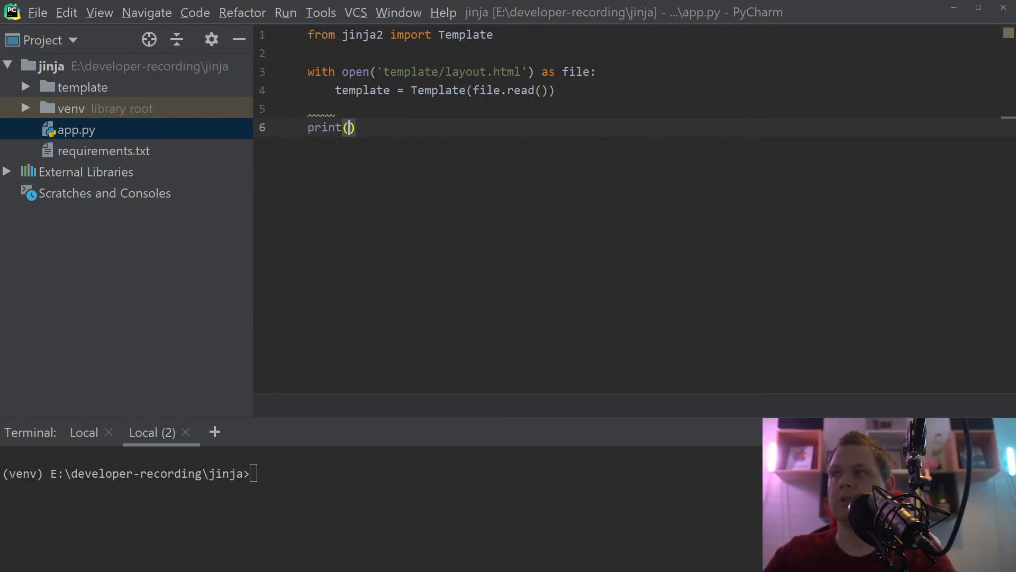
text(template.render())
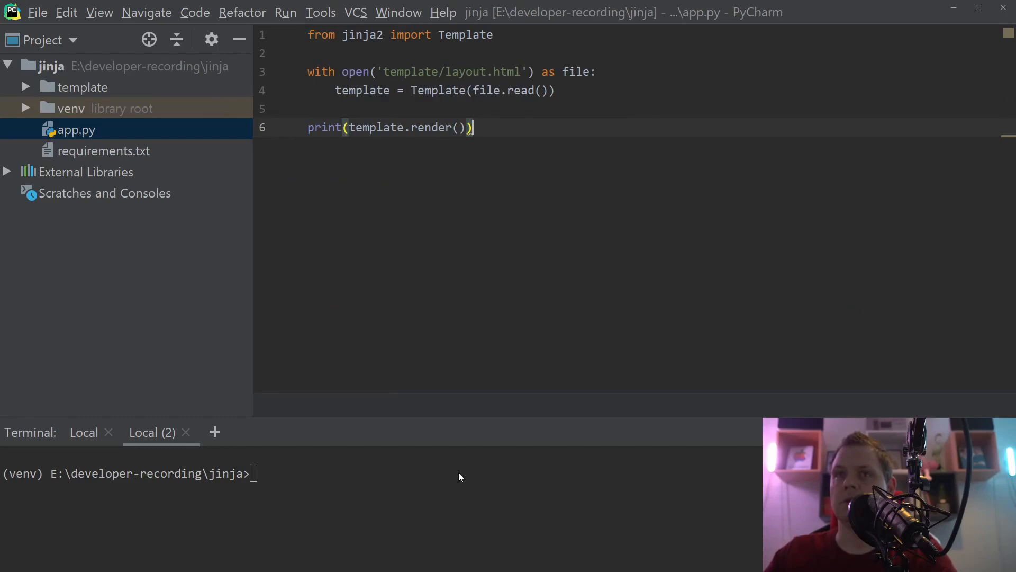
- Run python app.py in the terminal to print the rendered HTML
text(python)
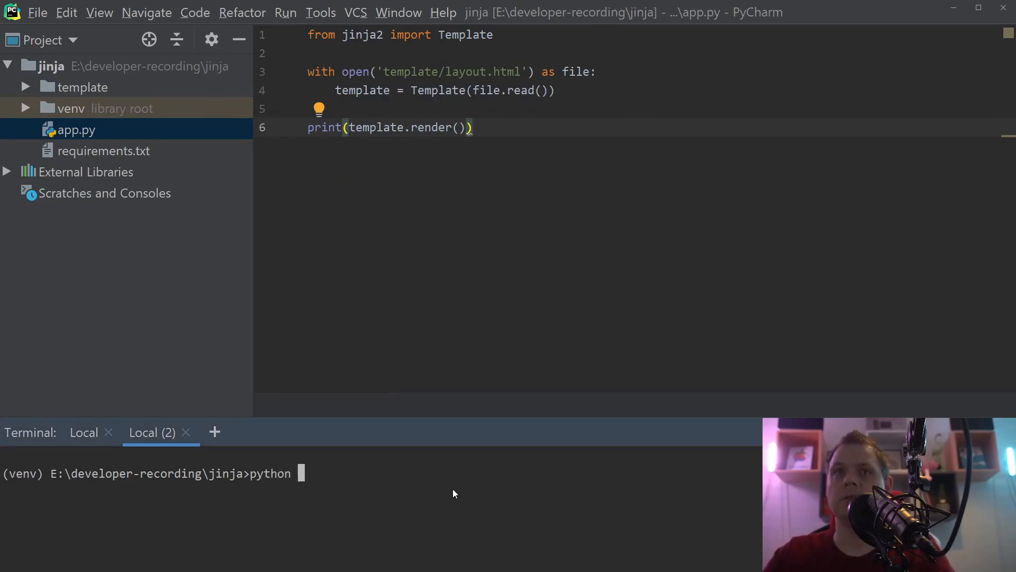
key(Enter)
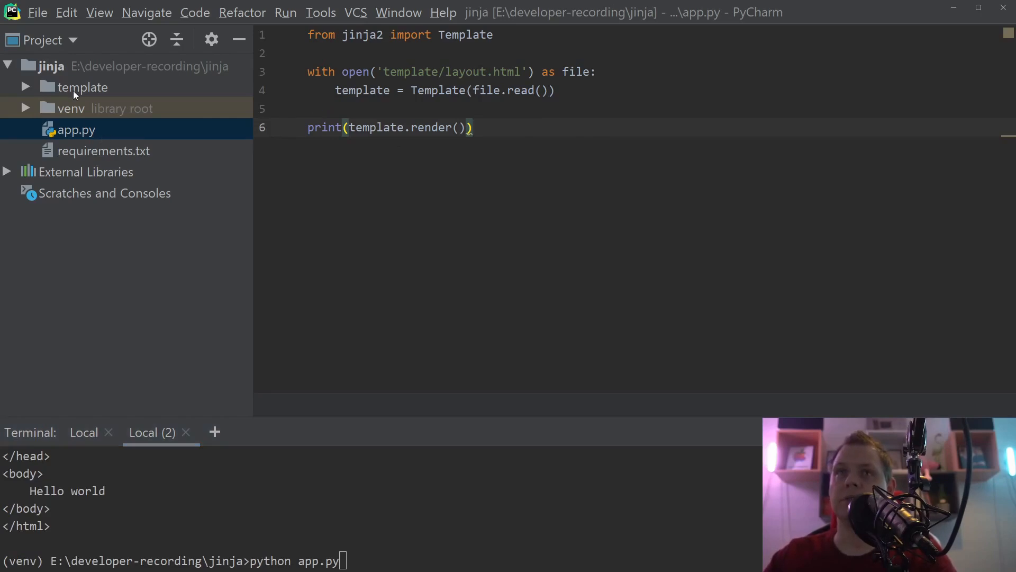
- Create a new Python file app2 at the project root and open app2.py
right_click(47, 66)
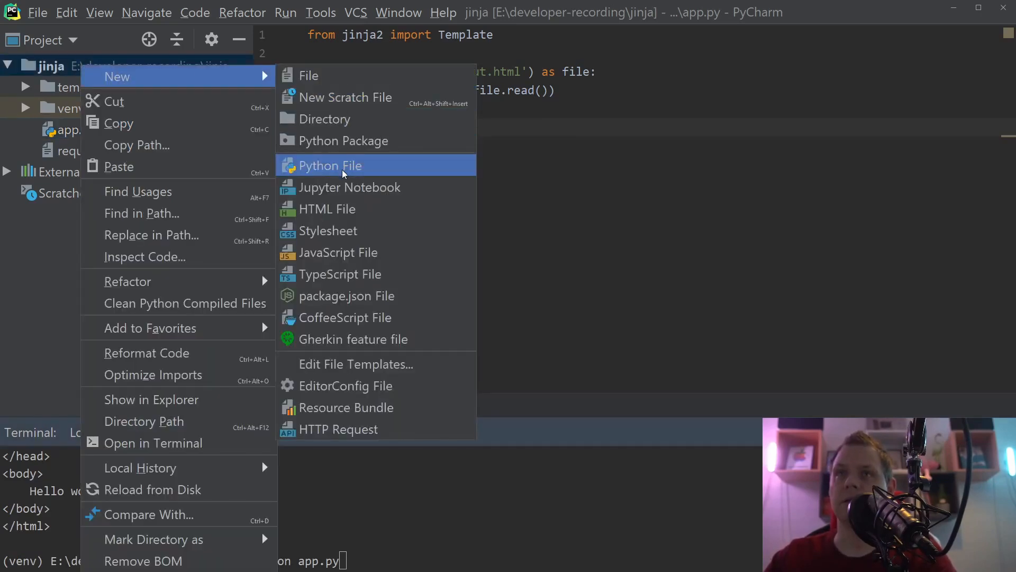
click(329, 165)
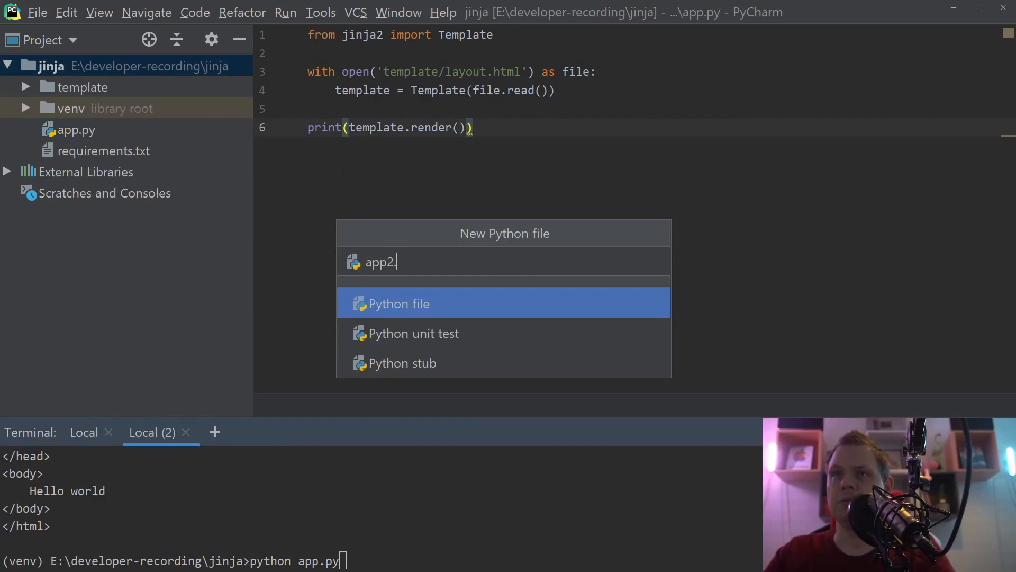
key(Enter)
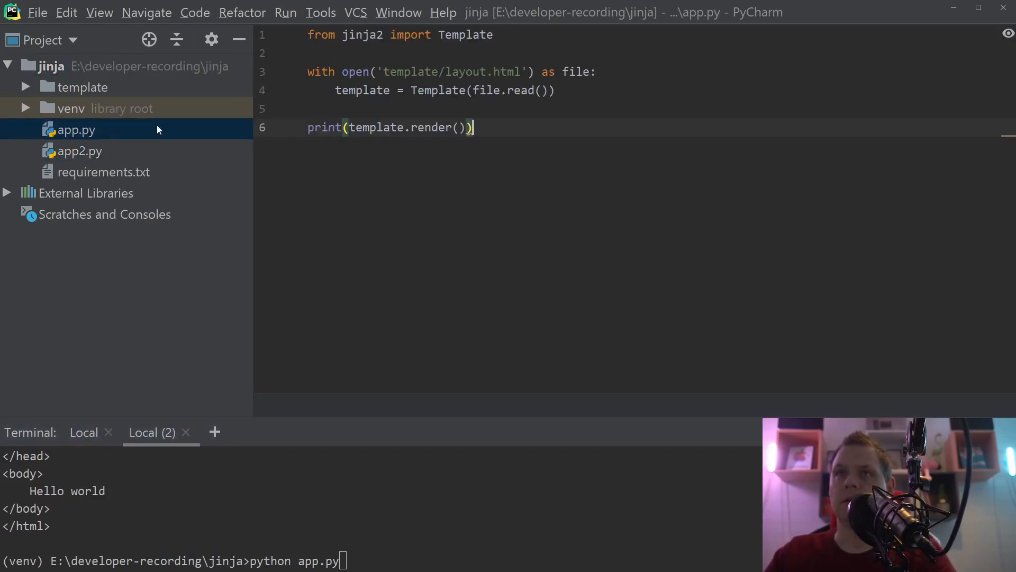
click(80, 151)
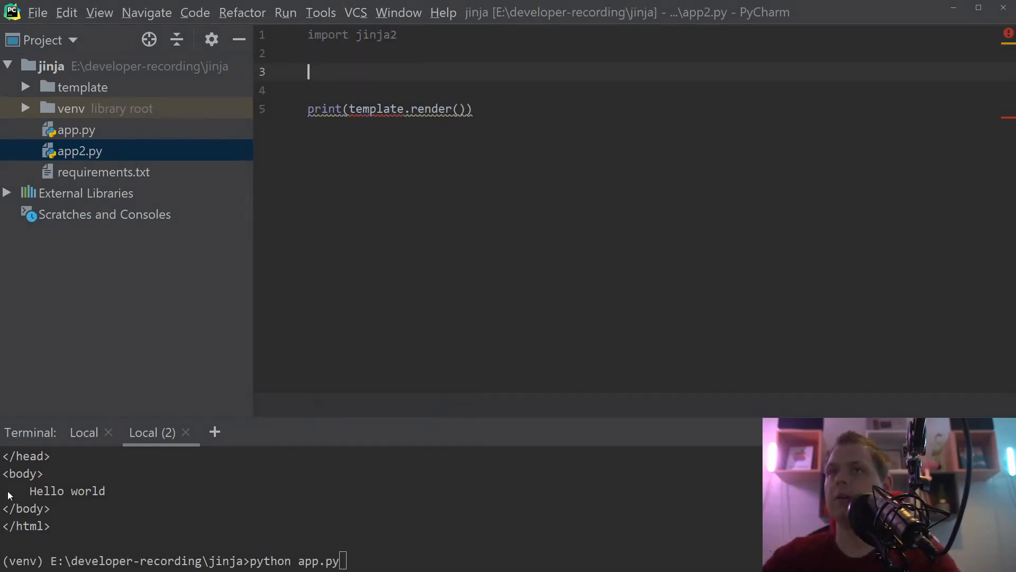
- Define jinja_env = jinja2.Environment(loader=jinja2.FileSystemLoader('template'))
text(jinja_env =)
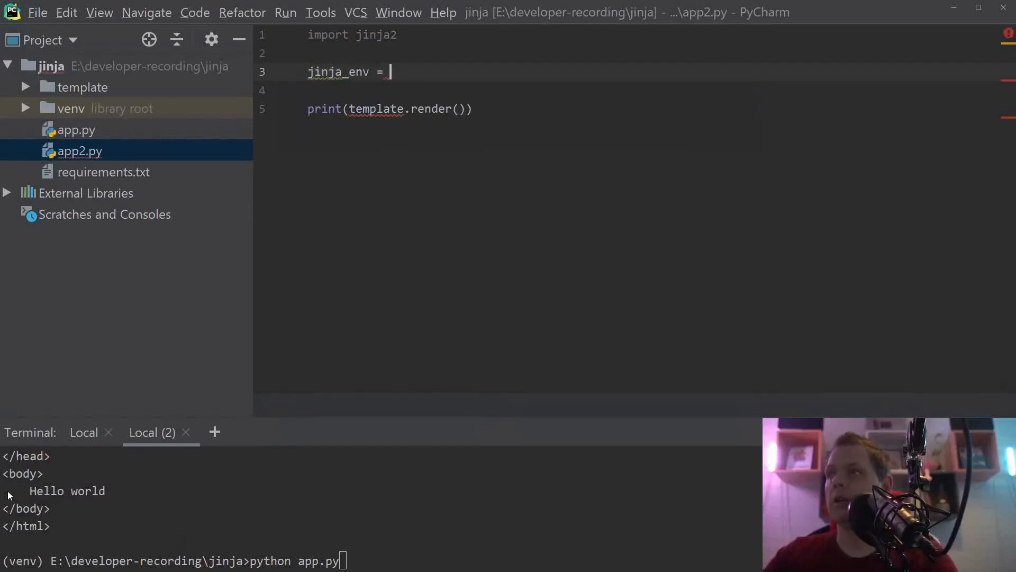
text(jinja2.)
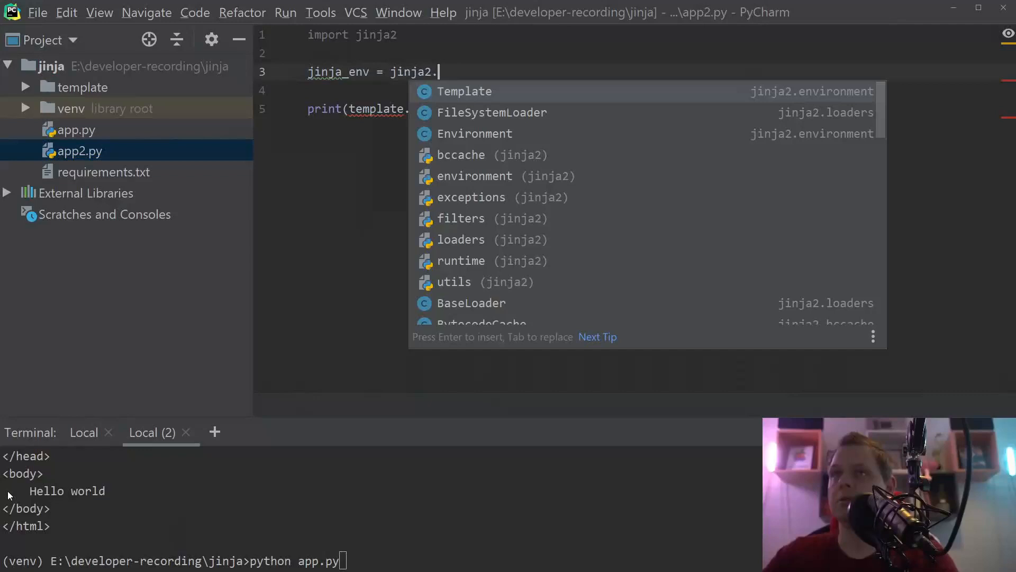
click(475, 133)
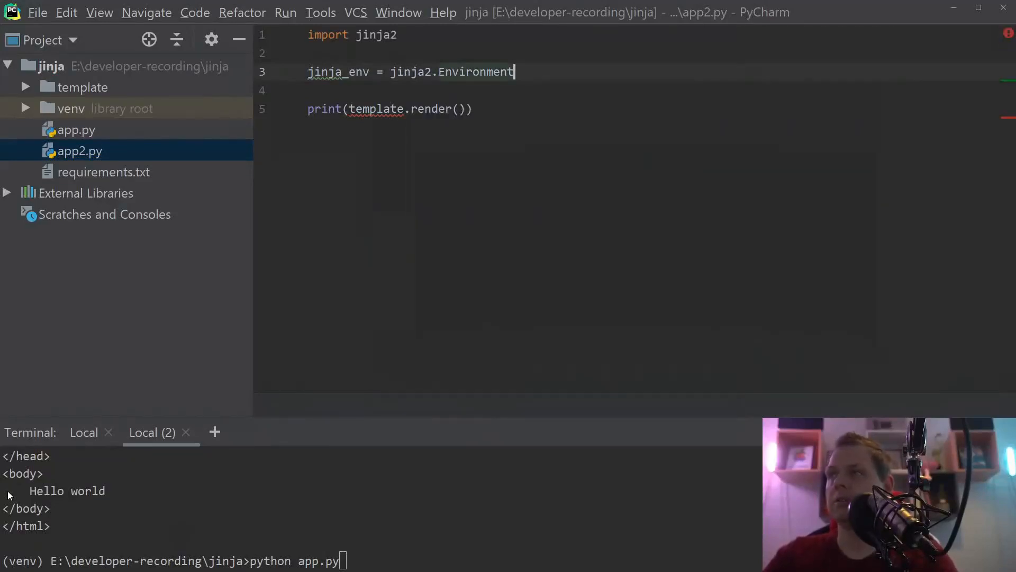
text((load)
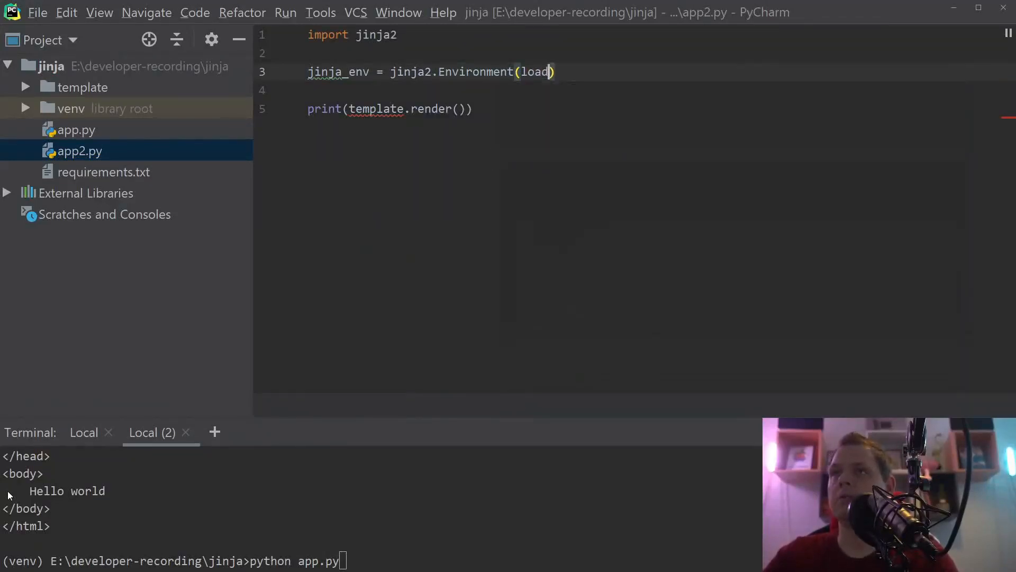
text(er=)
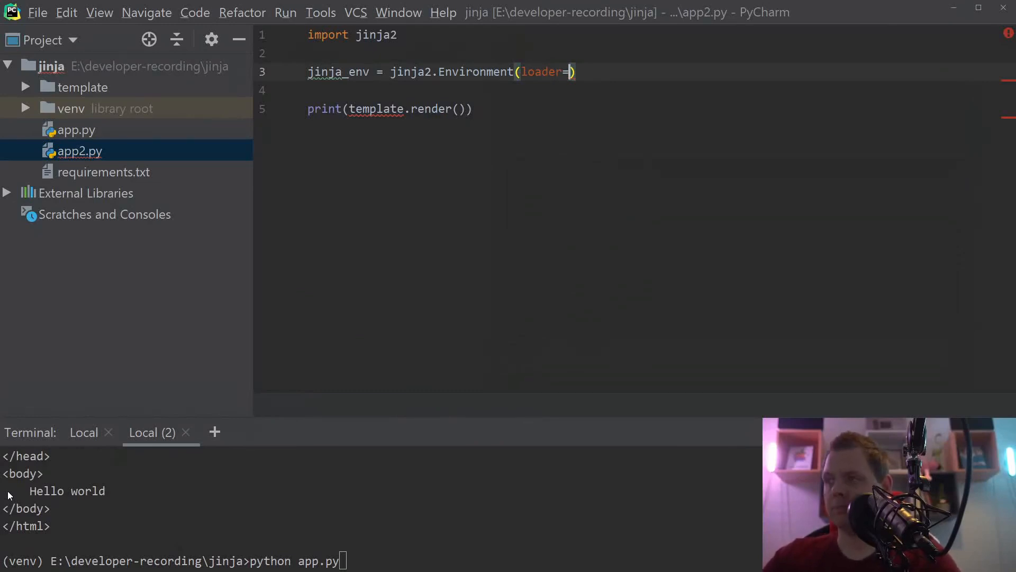
text(jinja2)
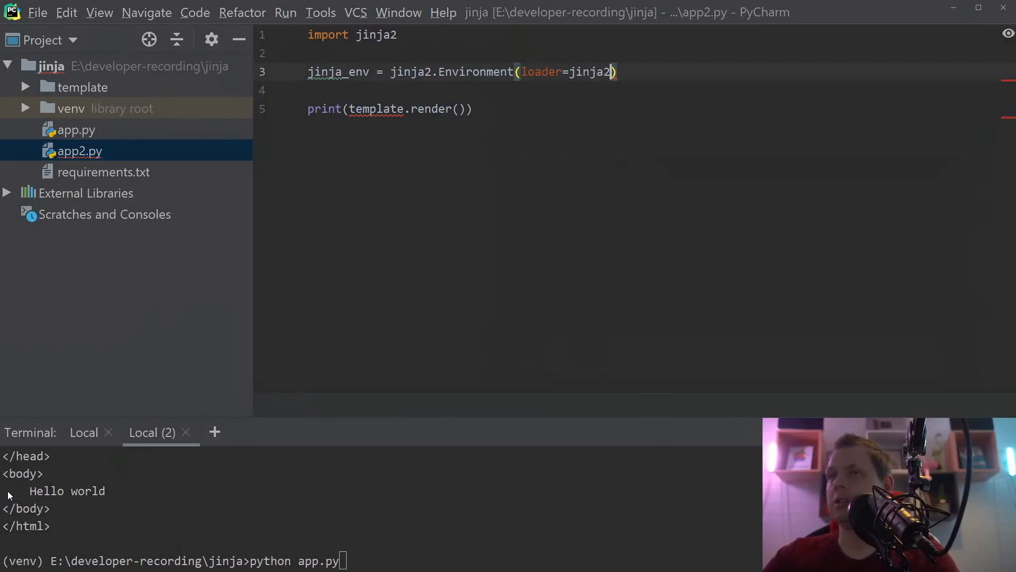
text(.FileSystemLoader)
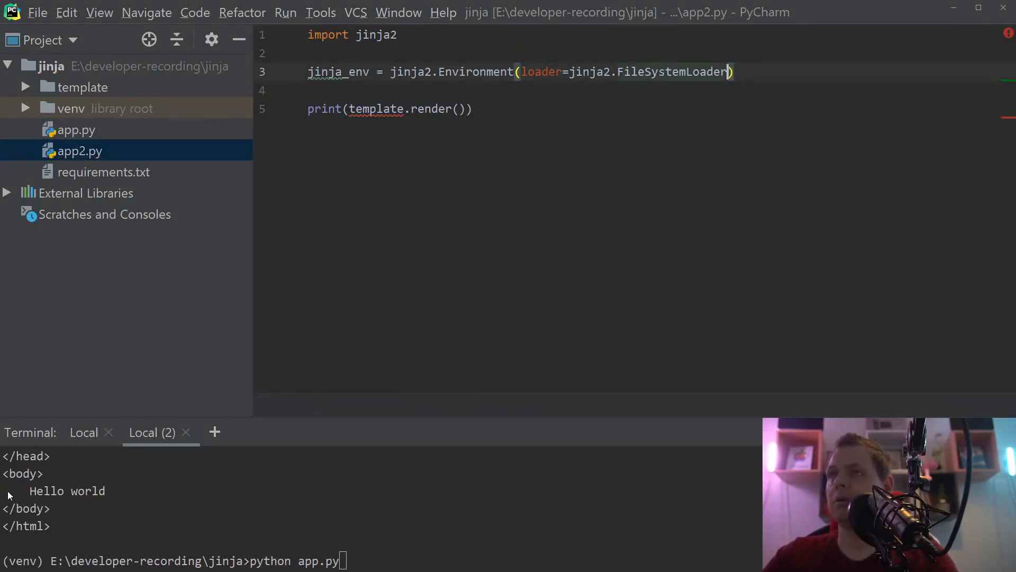
text((')
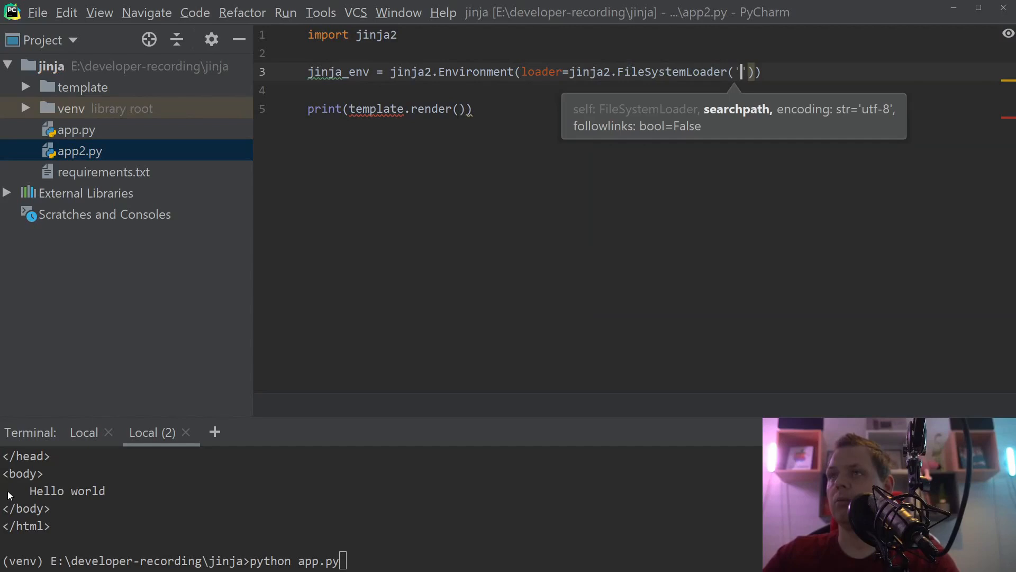
text(template)
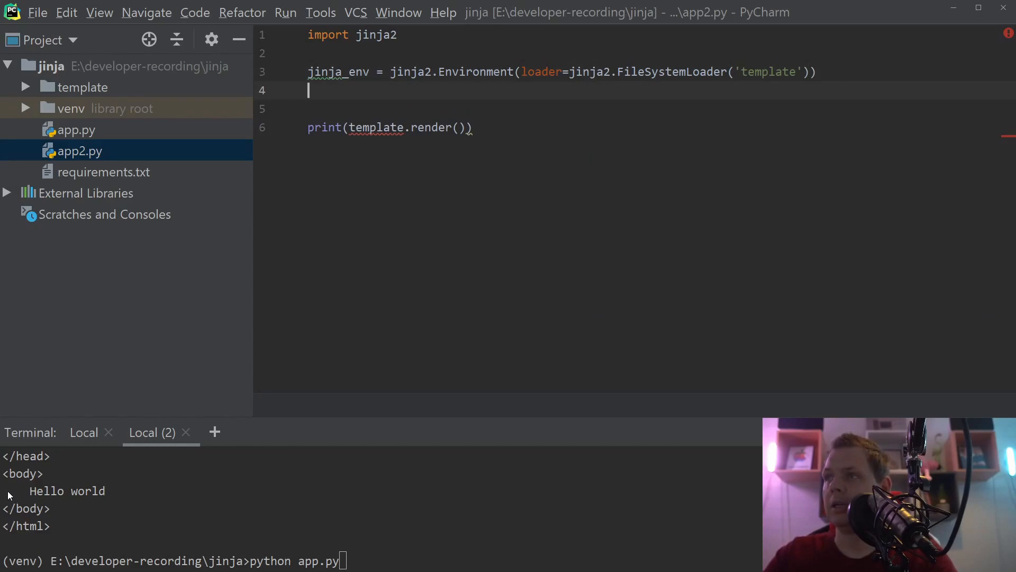
- Write template = jinja_env.get_template('layout.html'), checking the name in the template folder
text(template =)
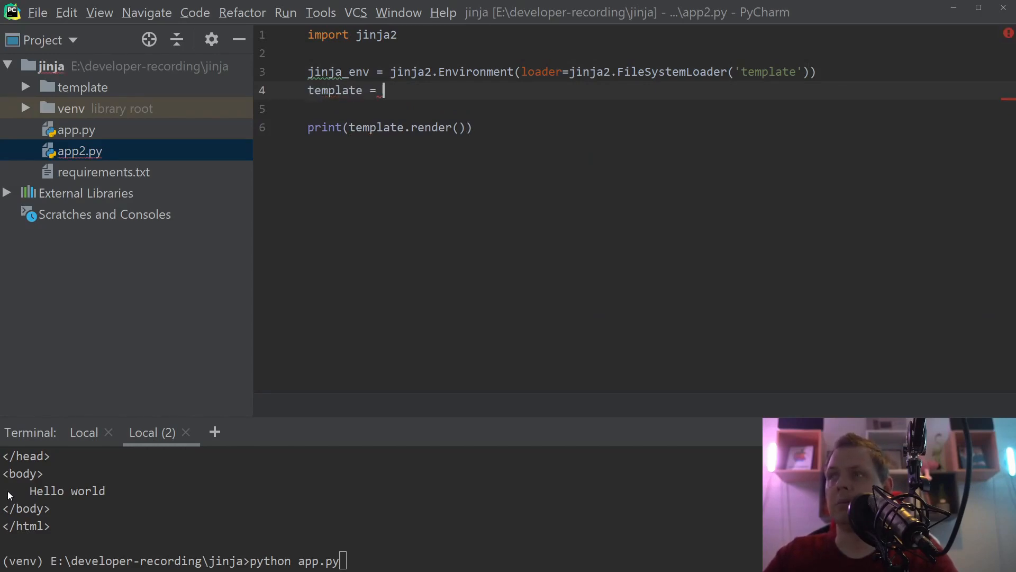
text(jinja_env)
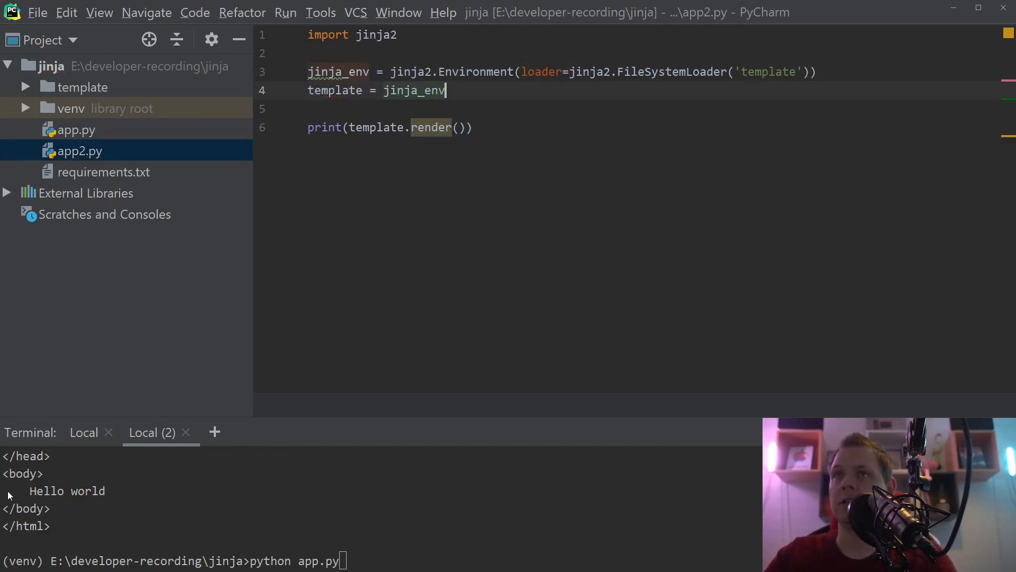
text(.get_template)
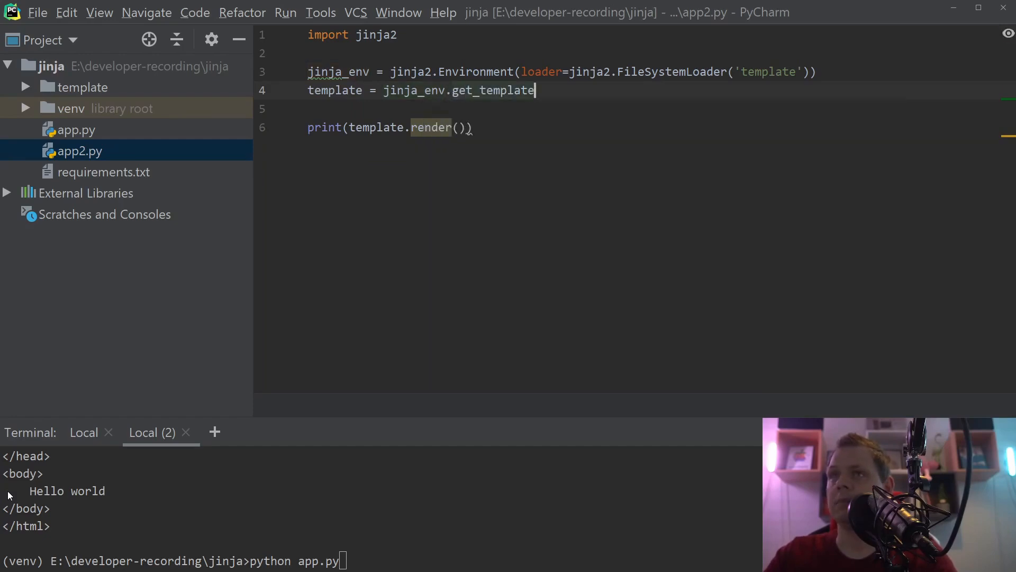
text((''))
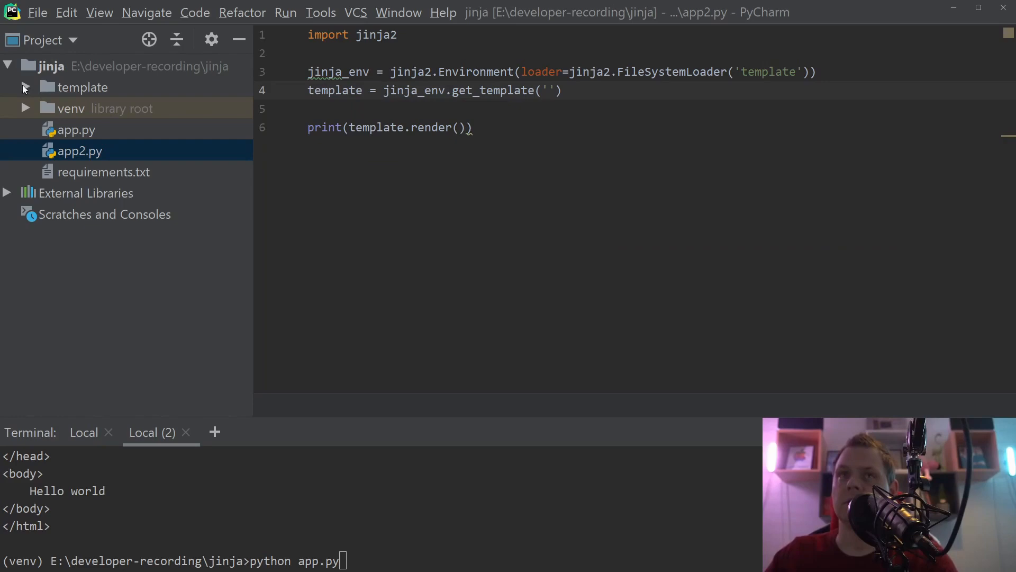
click(24, 87)
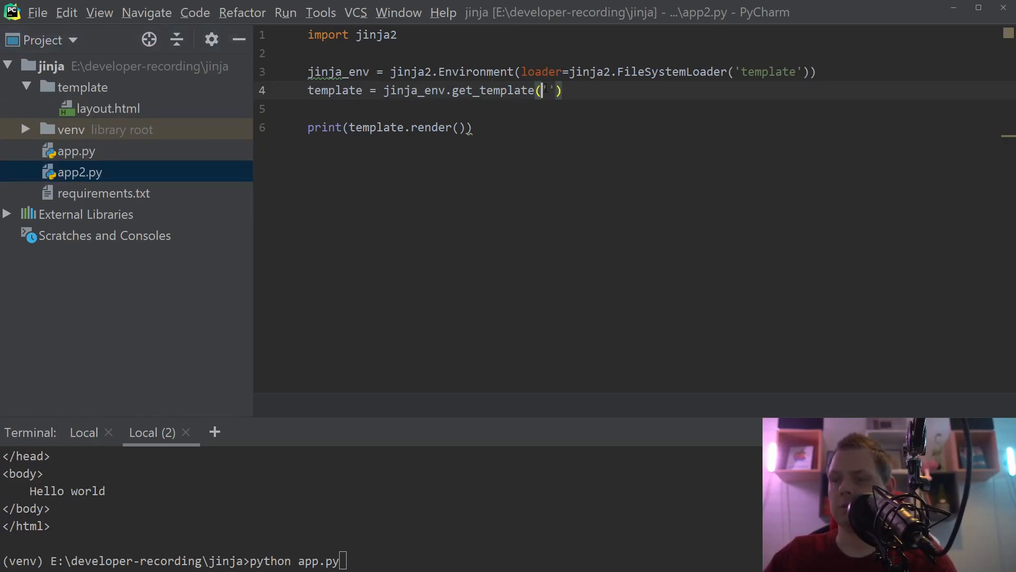
text(layoutl)
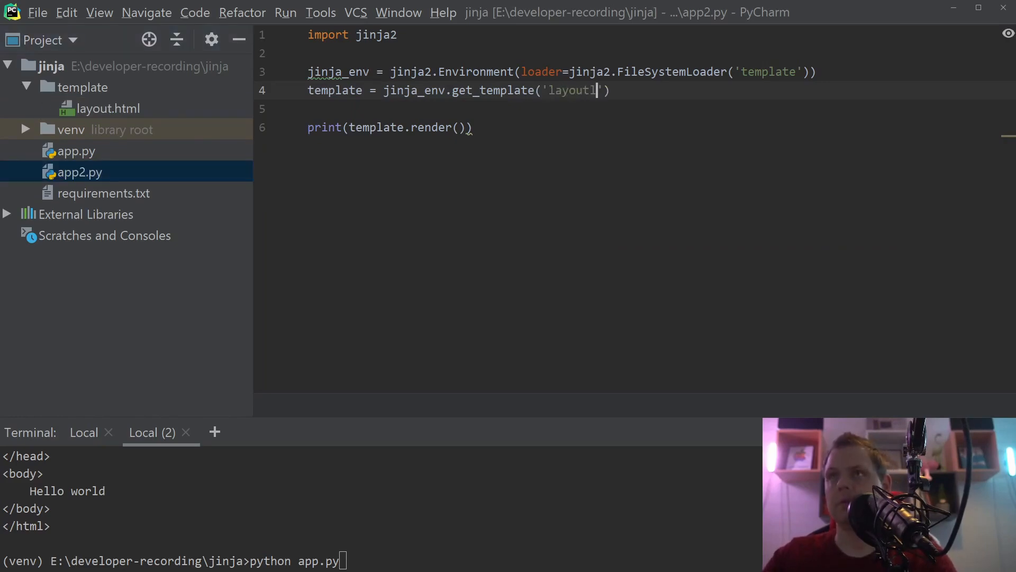
text(.html)
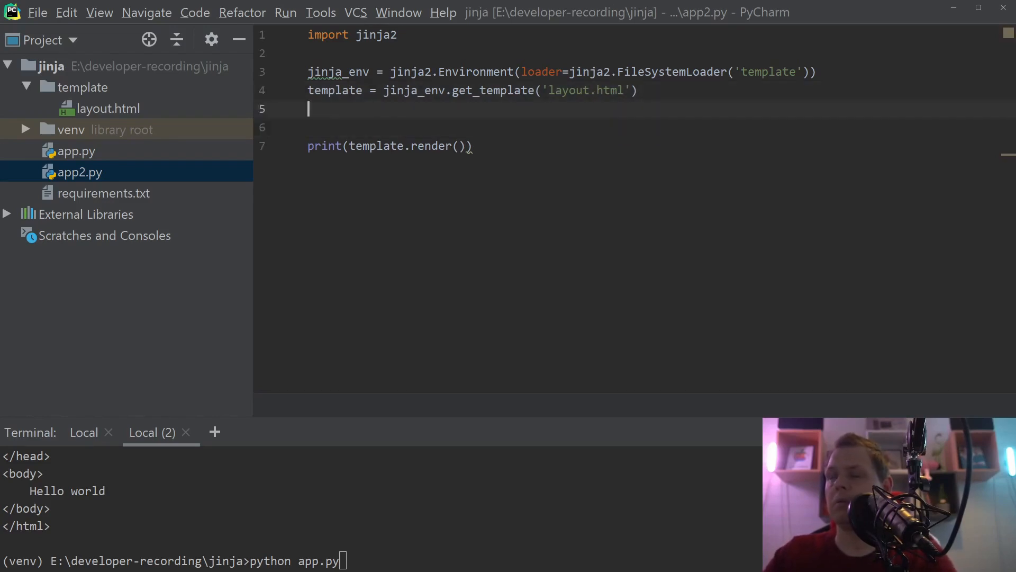
key(Backspace)
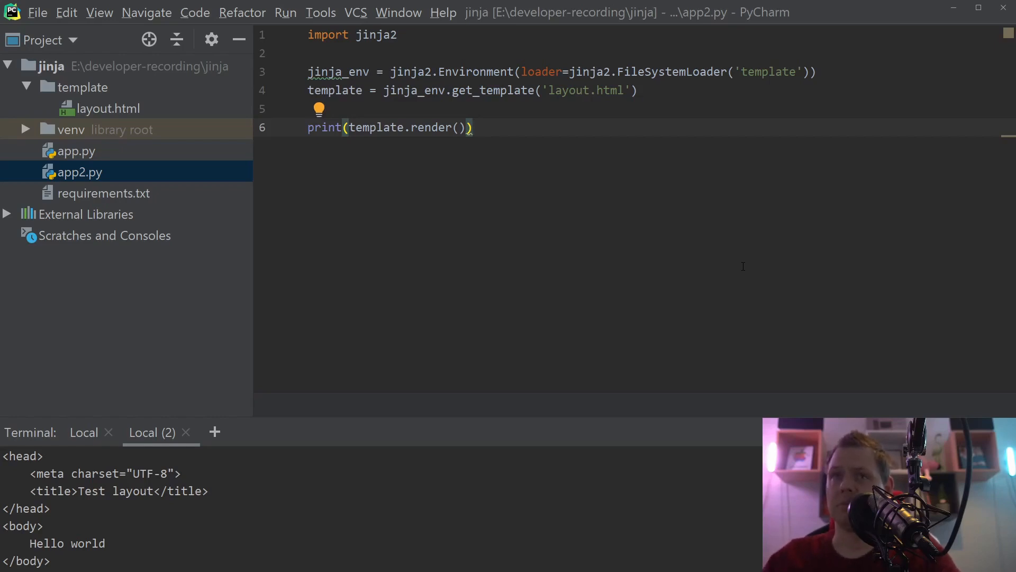
mouse_move(468, 282)
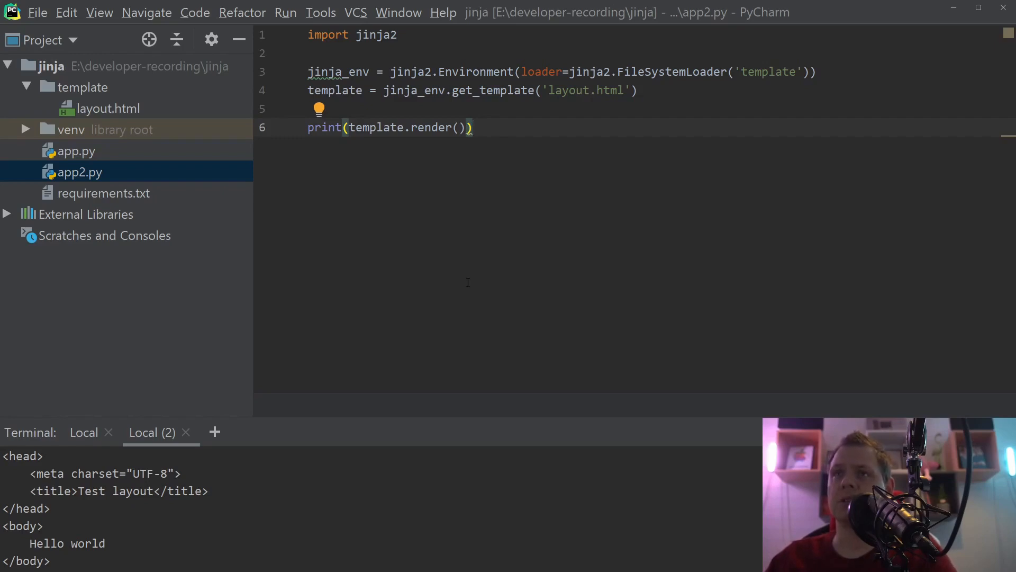
mouse_move(458, 286)
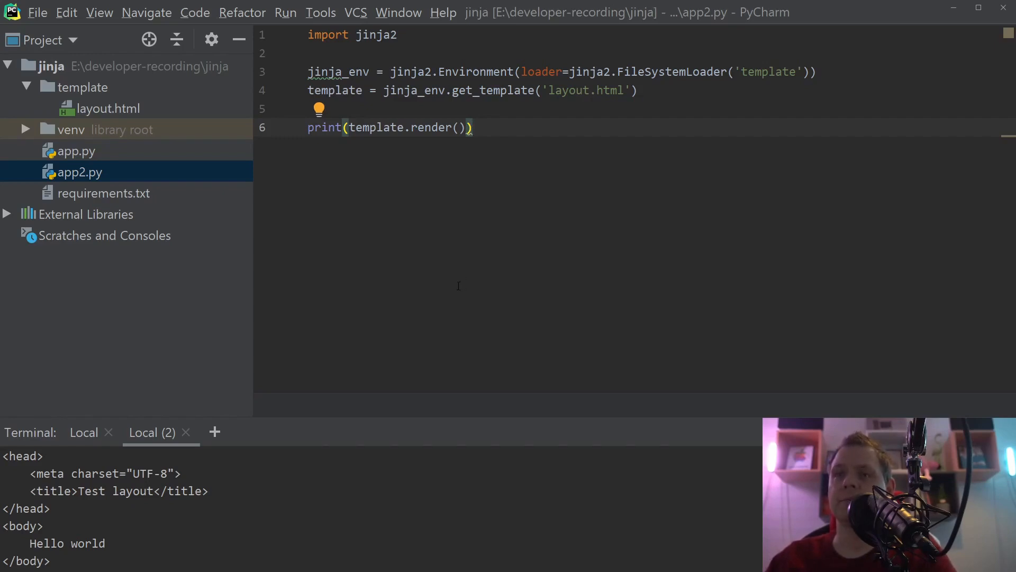